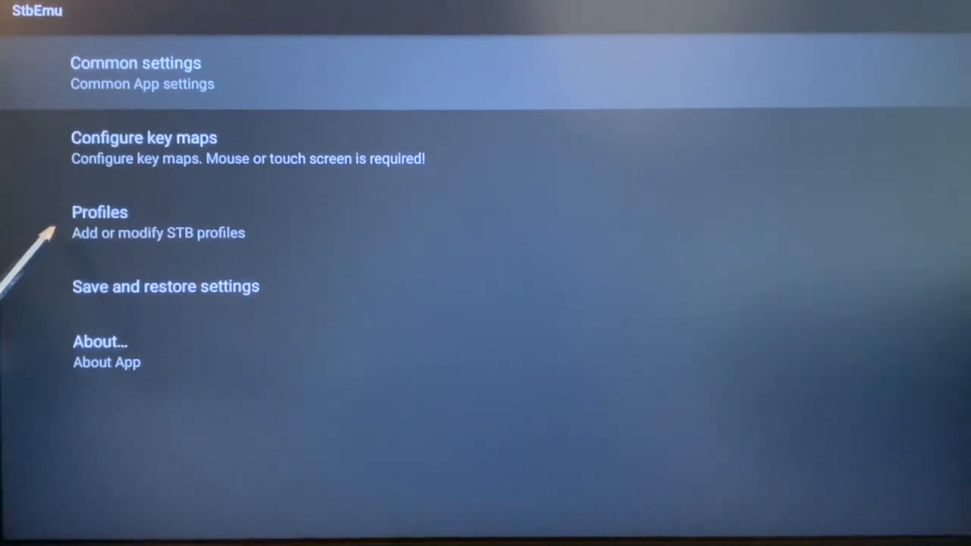
Show the STB profile list containing 'New profile #a2f2bc'.
{"action": "left_click", "coordinate": [100, 213]}
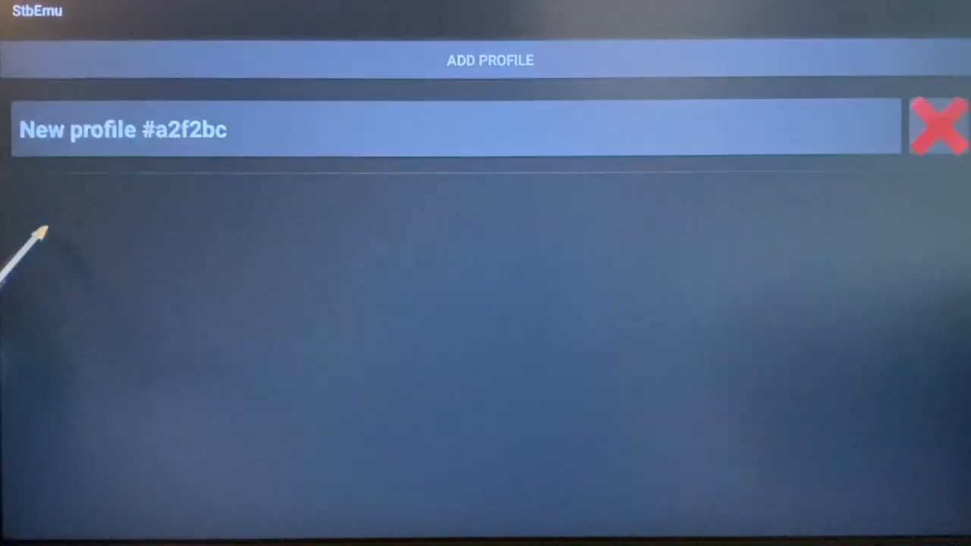
{"action": "mouse_move", "coordinate": [68, 134]}
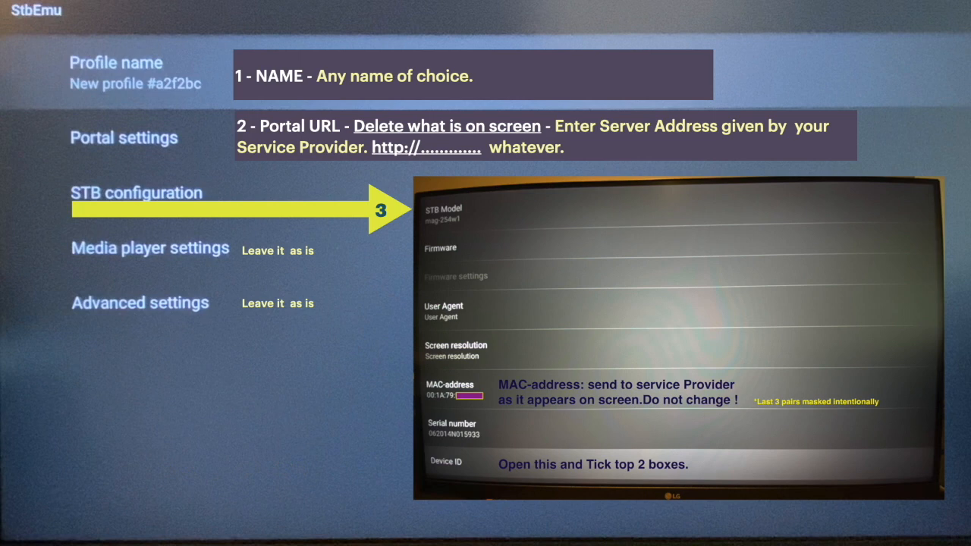
Rename the profile to 'tv1' and confirm the change.
{"action": "left_click", "coordinate": [115, 73]}
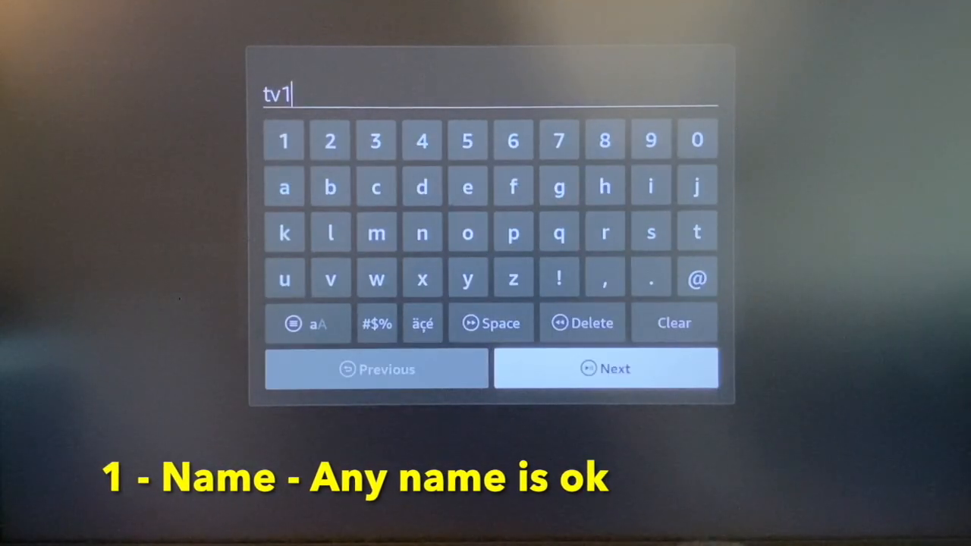
{"action": "left_click", "coordinate": [607, 369]}
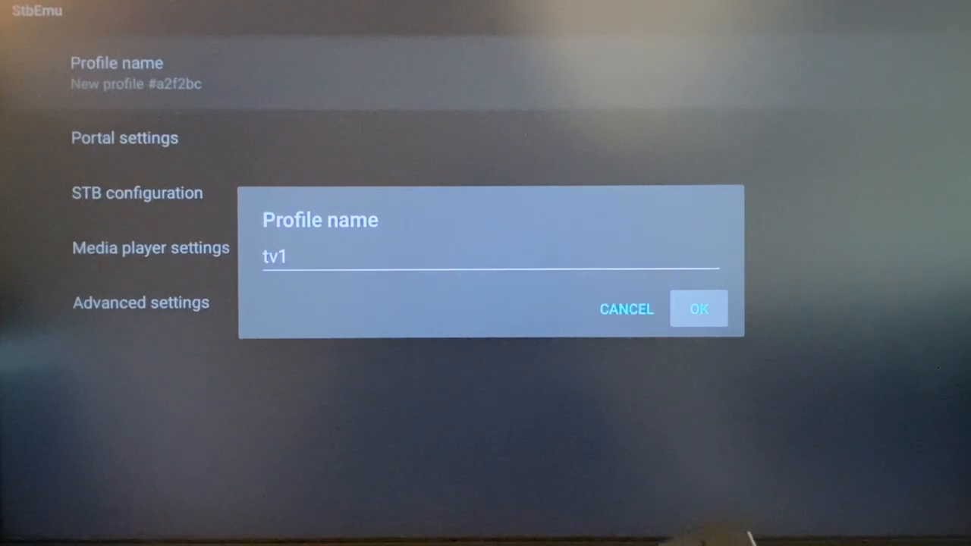
{"action": "left_click", "coordinate": [697, 309]}
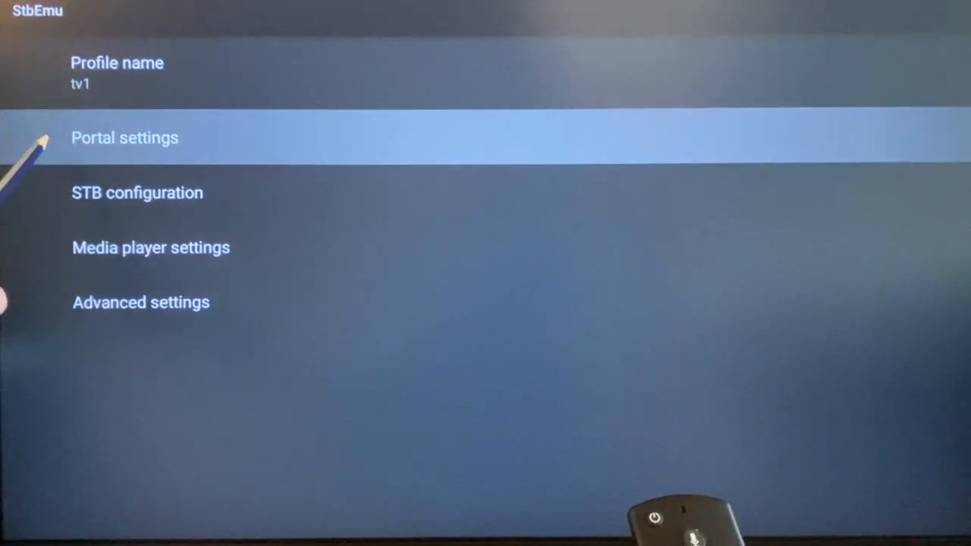
Replace the Portal URL with the IPTV provider's server address.
{"action": "left_click", "coordinate": [124, 137]}
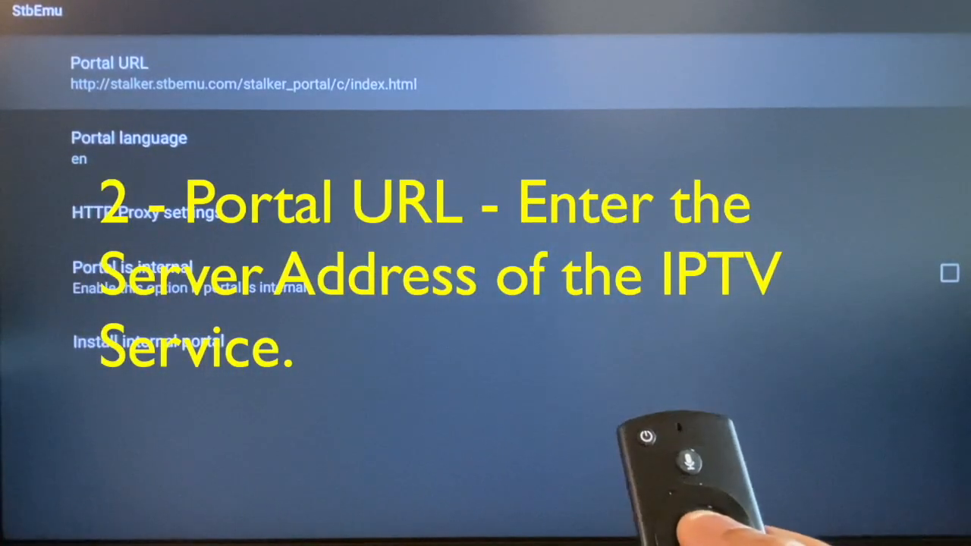
{"action": "left_click", "coordinate": [114, 64]}
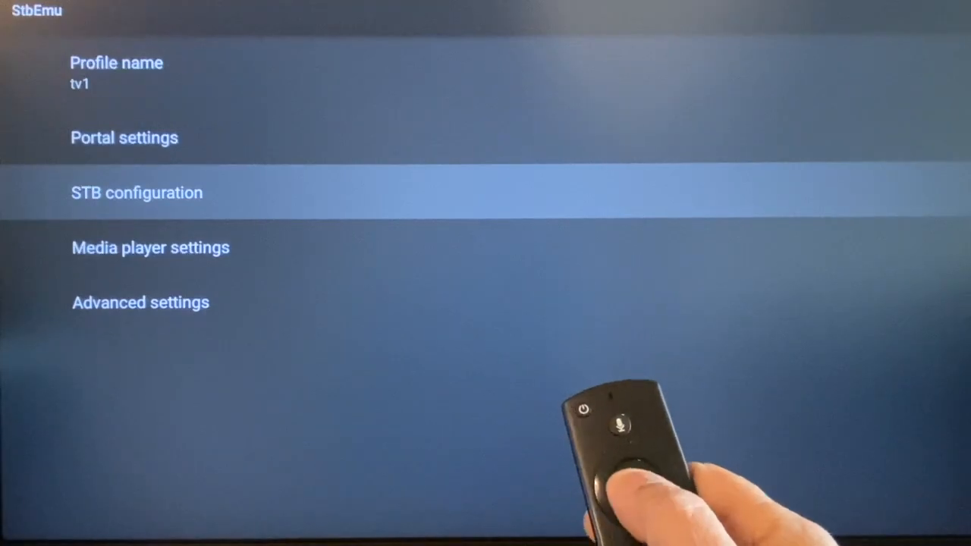
Enable 'Use MAC-based device ID' and 'Send Device ID' in STB configuration.
{"action": "left_click", "coordinate": [136, 193]}
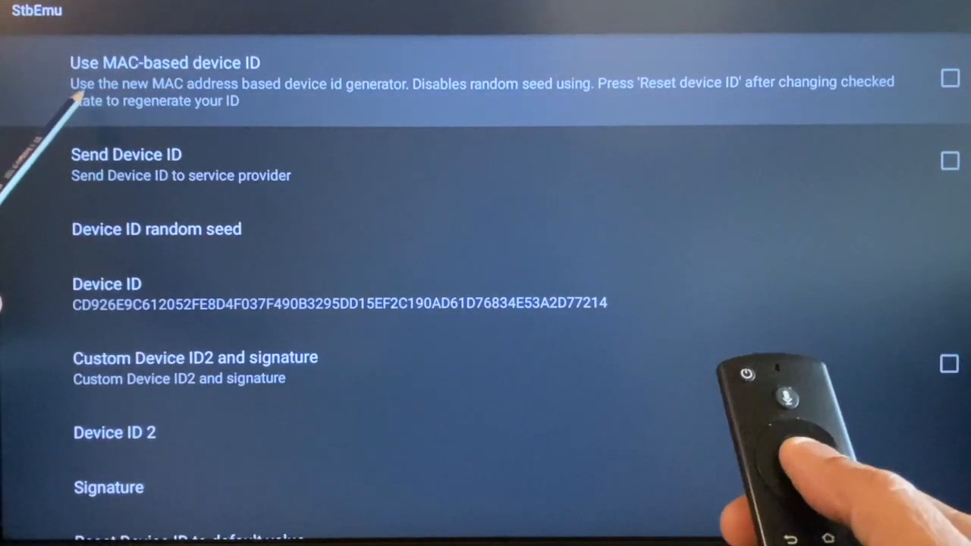
{"action": "left_click", "coordinate": [944, 80]}
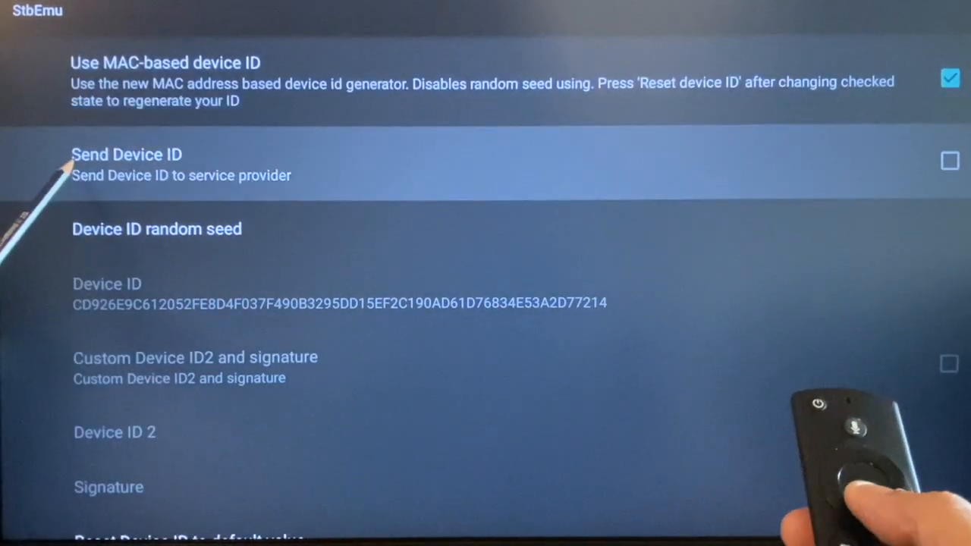
{"action": "left_click", "coordinate": [945, 161]}
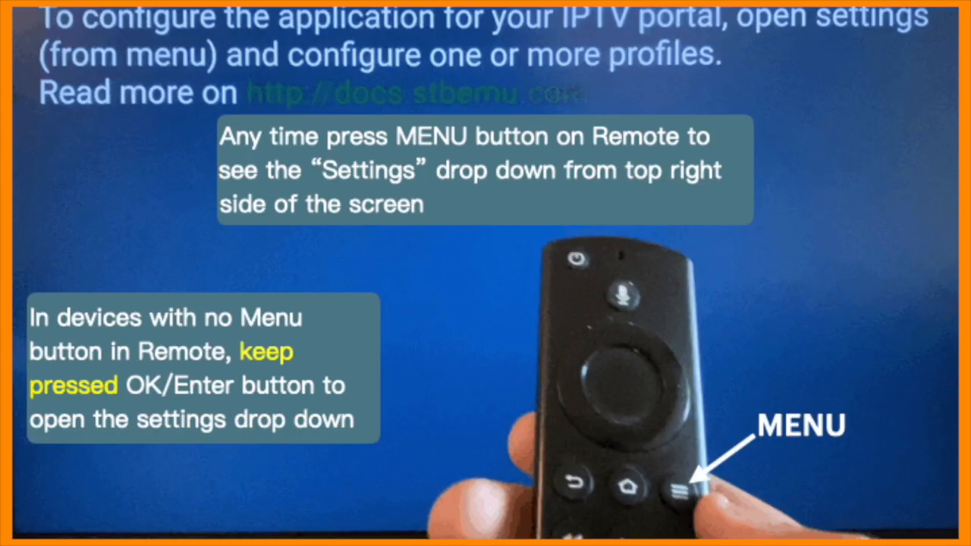
Bring up the Settings drop-down with Aspect ratio, Keyboard, Profile and Exit.
{"action": "key", "text": "Menu"}
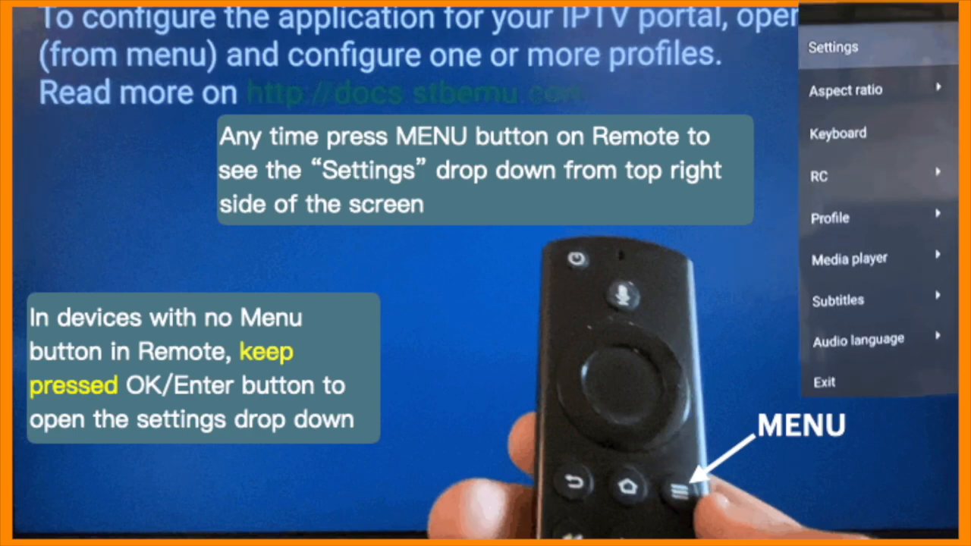